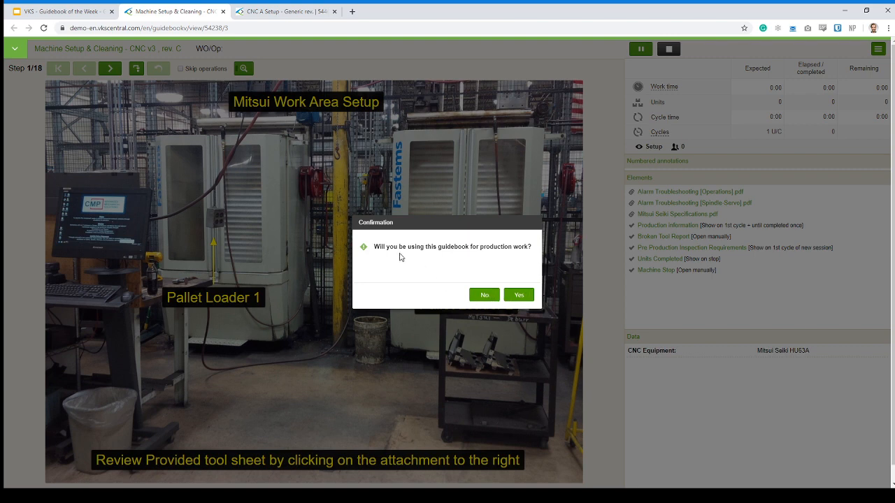
# Confirm production work, start the run, and save order 345674567 for 100 units.
pyautogui.click(518, 294)
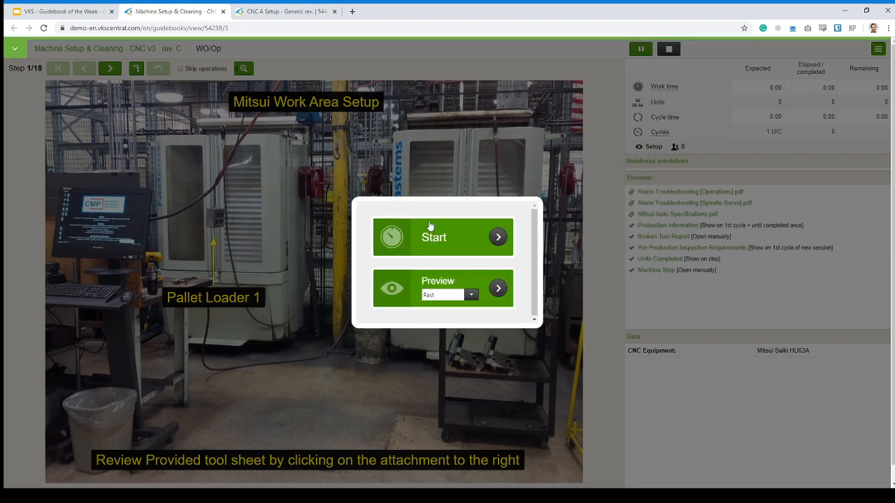
pyautogui.click(433, 237)
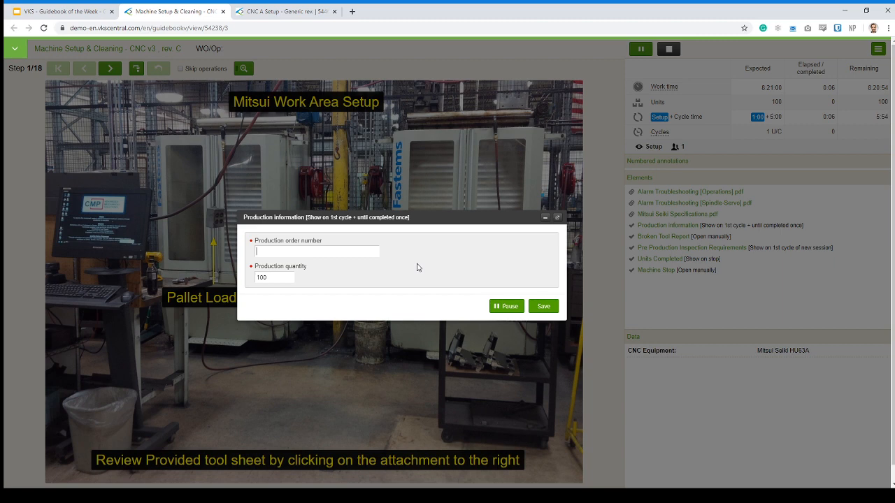
pyautogui.write('345674567')
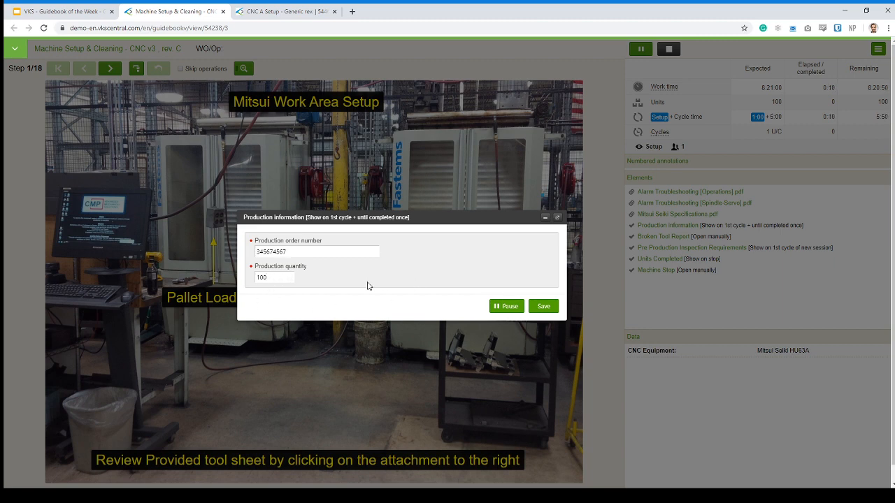
pyautogui.click(544, 306)
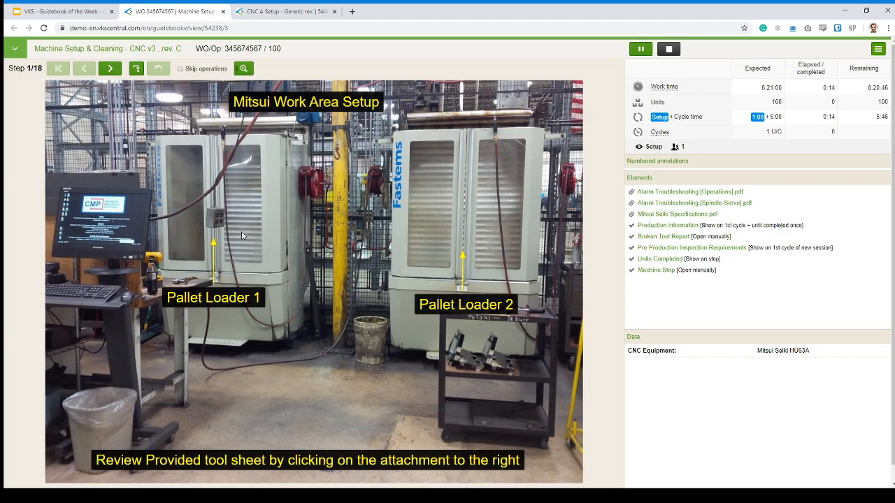
pyautogui.moveTo(246, 250)
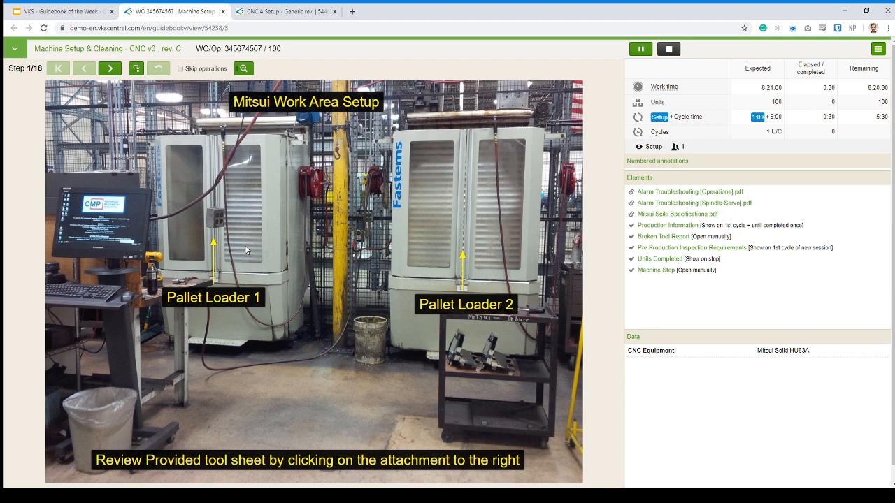
pyautogui.moveTo(52, 432)
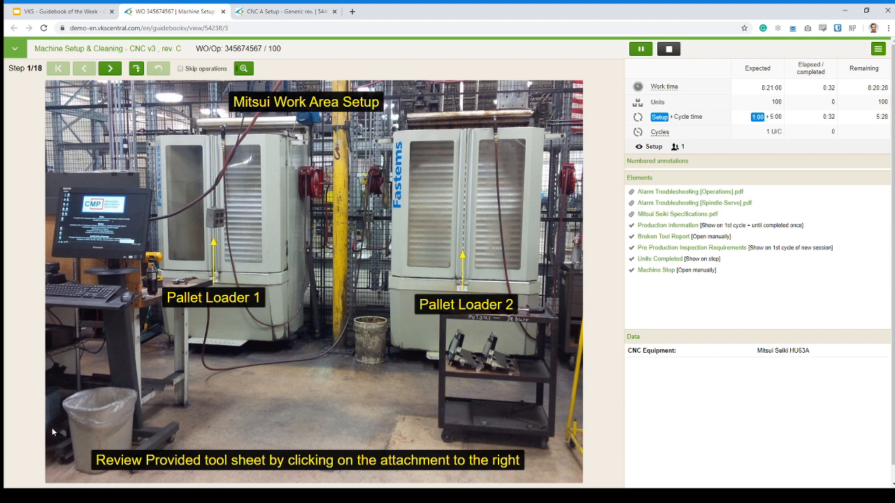
pyautogui.moveTo(341, 185)
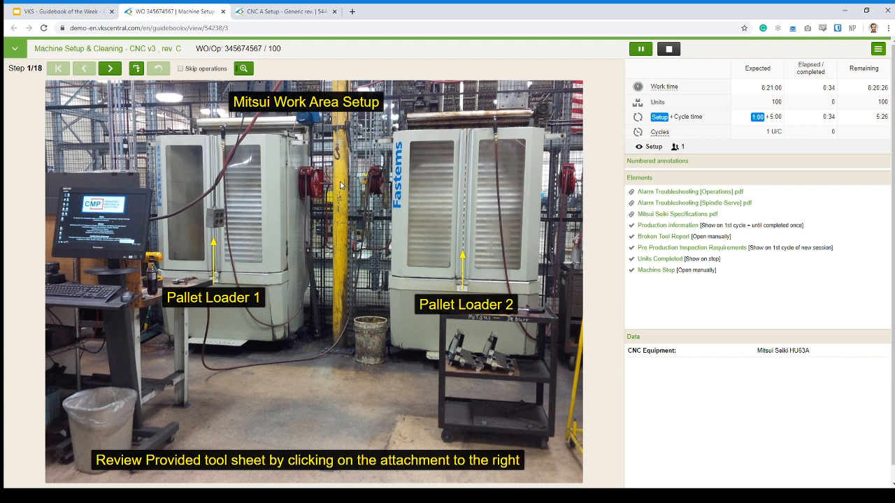
pyautogui.moveTo(637, 86)
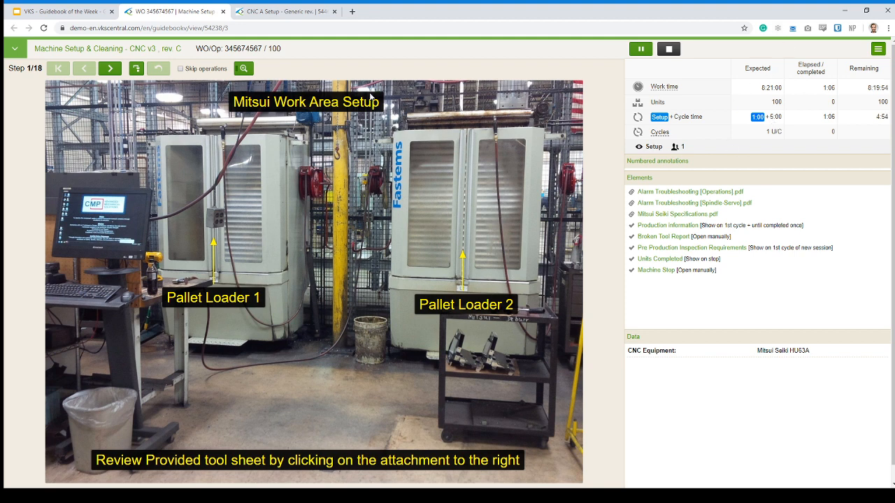
pyautogui.moveTo(479, 215)
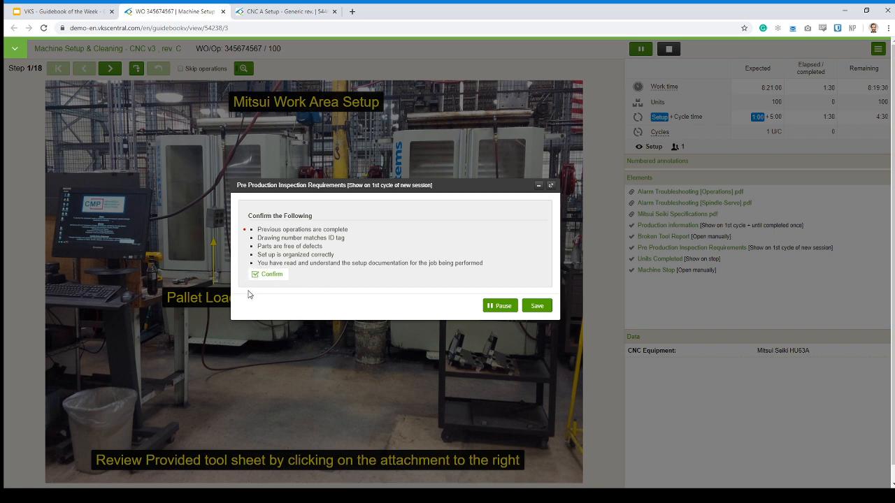
pyautogui.moveTo(270, 224)
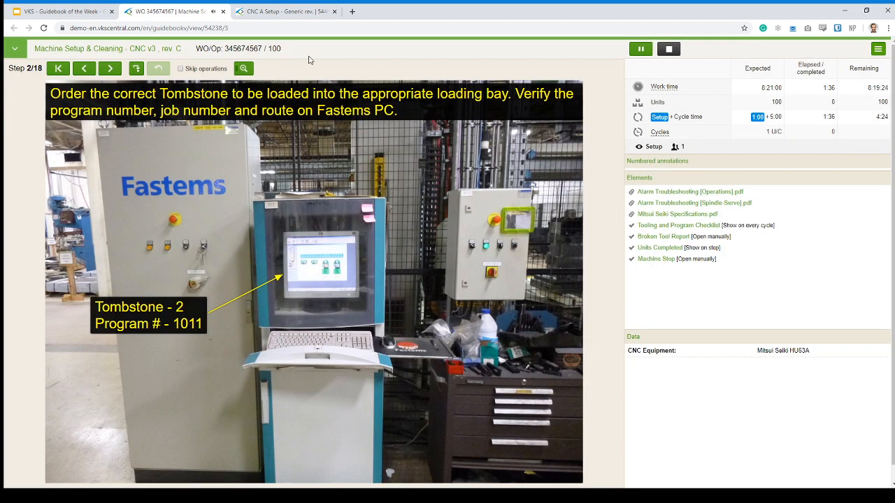
# Confirm the tooling checklist items for Machine #1 with program 1011 and save.
pyautogui.click(678, 226)
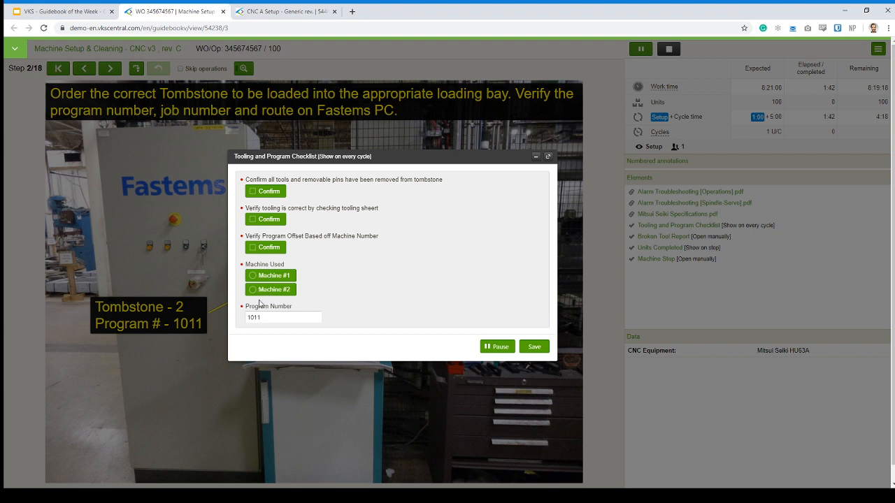
pyautogui.moveTo(264, 349)
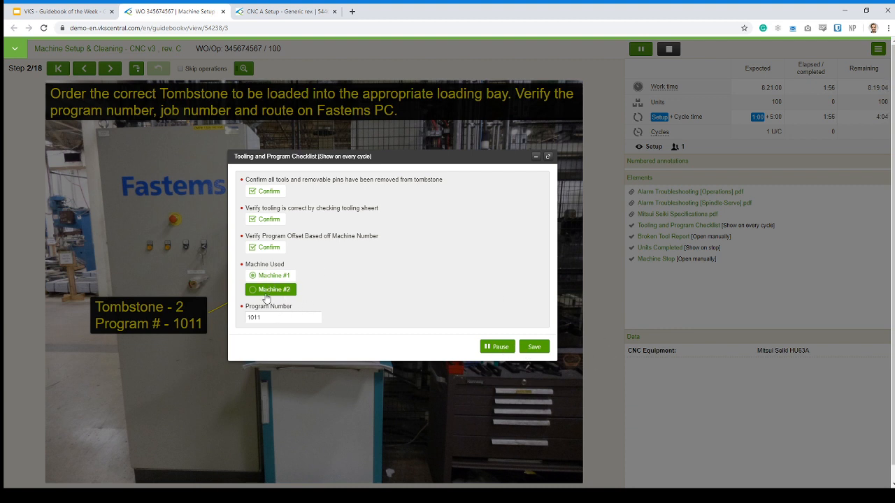
pyautogui.click(534, 346)
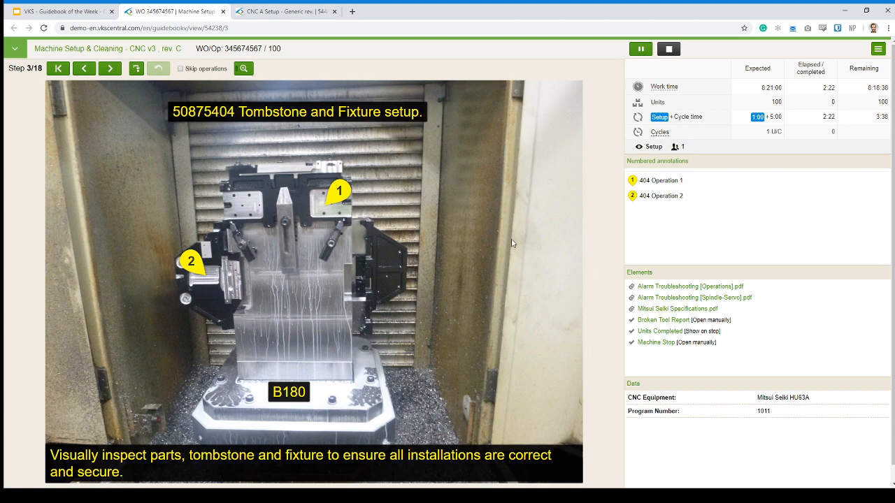
# Advance the guidebook from step 3 to step 9, the bolt-loosening and part-removal instructions.
pyautogui.click(110, 68)
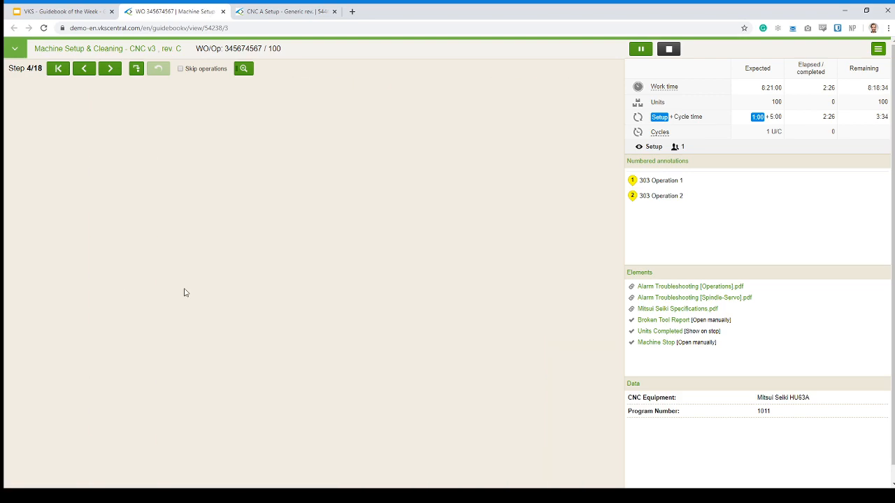
pyautogui.click(110, 68)
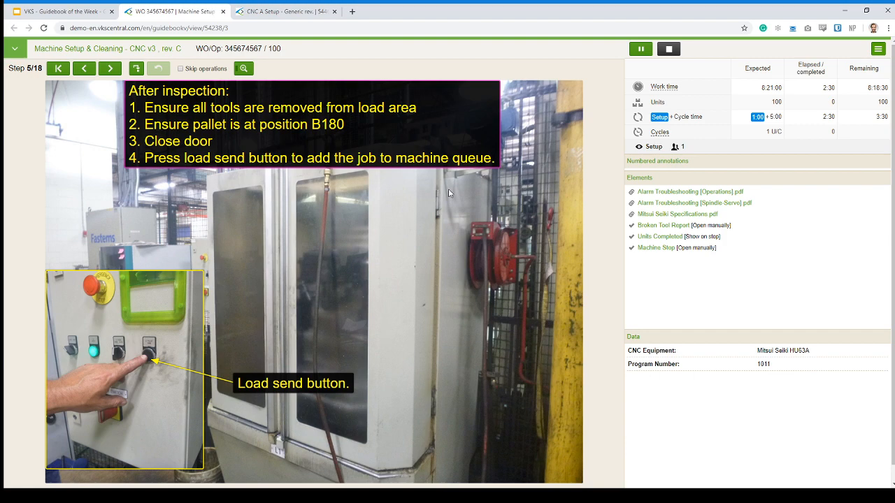
pyautogui.click(110, 67)
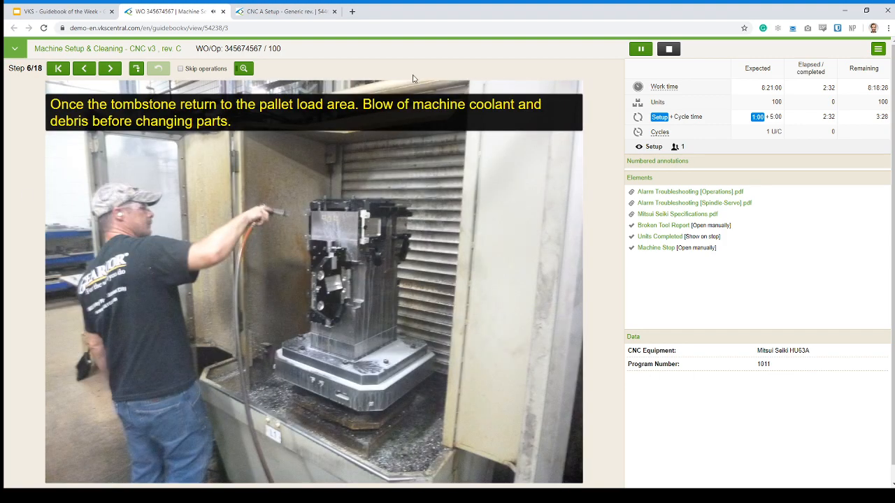
pyautogui.click(110, 68)
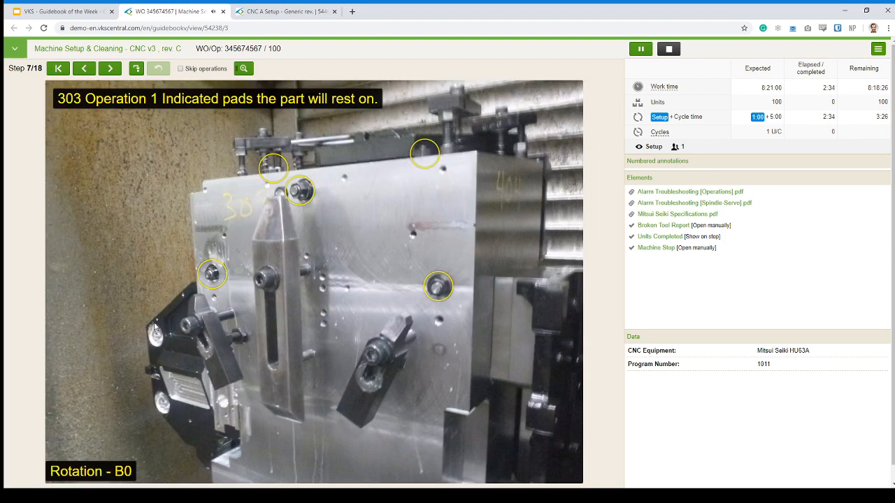
pyautogui.click(110, 67)
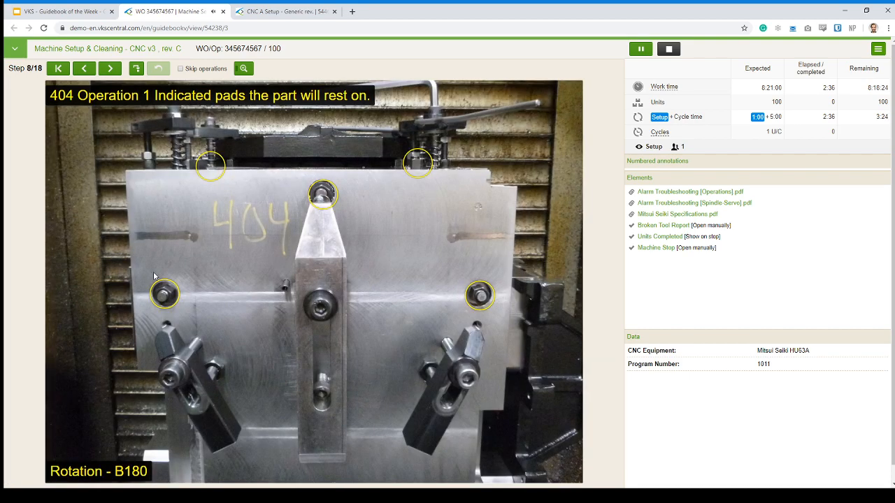
pyautogui.click(111, 68)
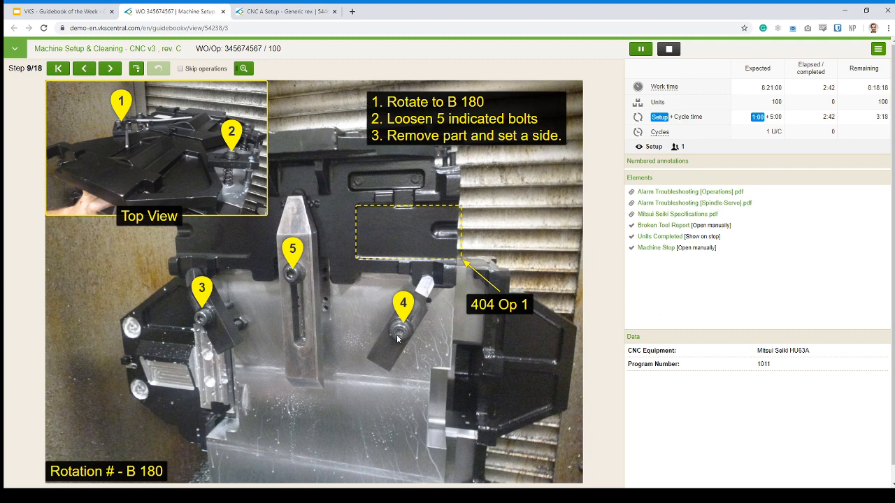
pyautogui.moveTo(565, 34)
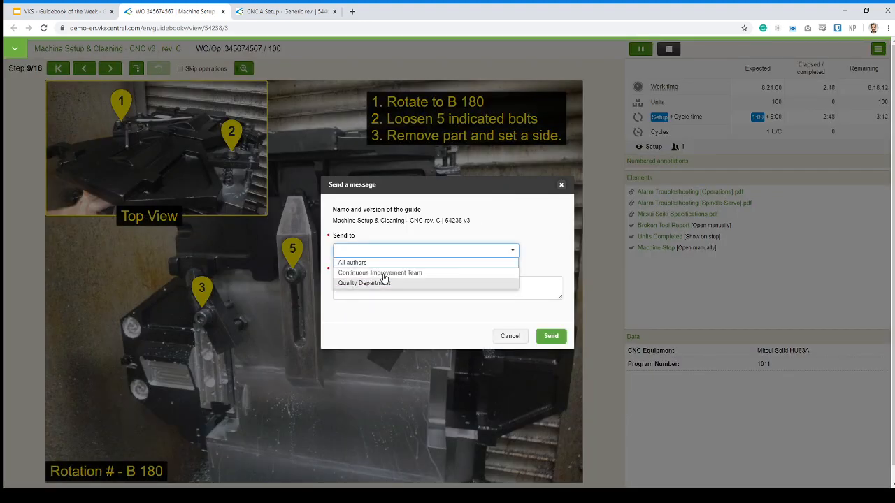
pyautogui.click(380, 272)
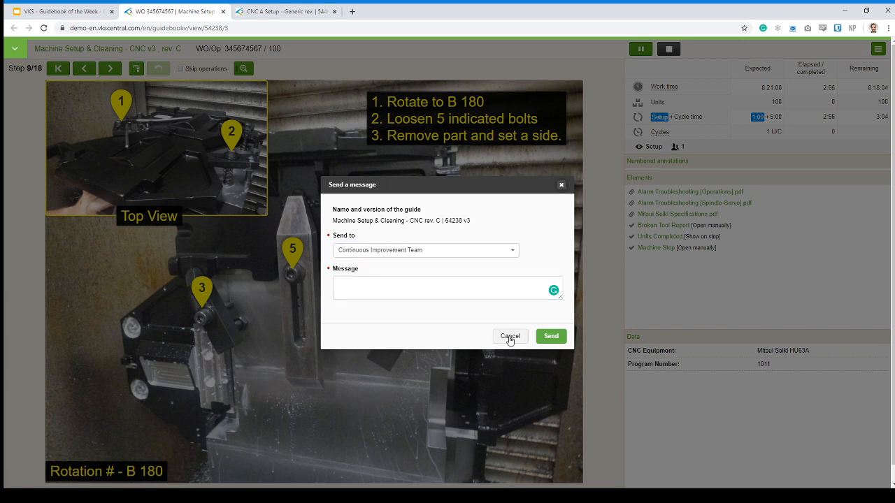
pyautogui.click(510, 336)
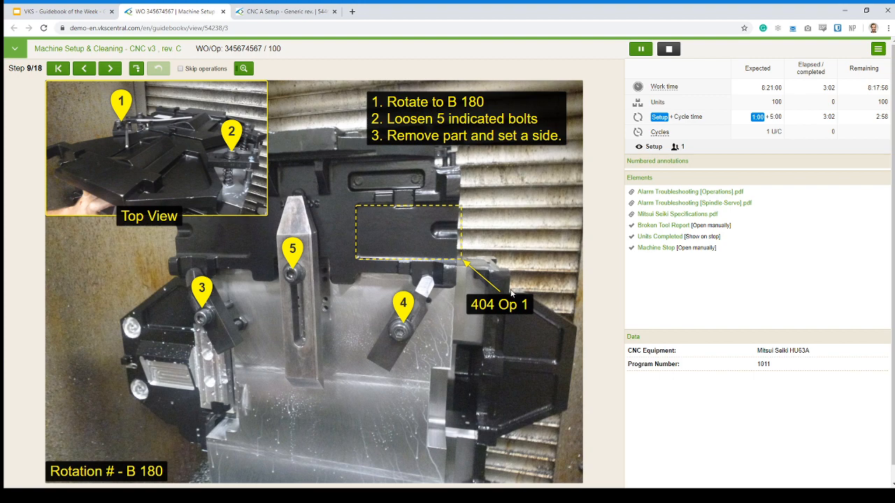
# Preview and close the operation alarm and spindle/servo alarm troubleshooting PDFs.
pyautogui.click(110, 68)
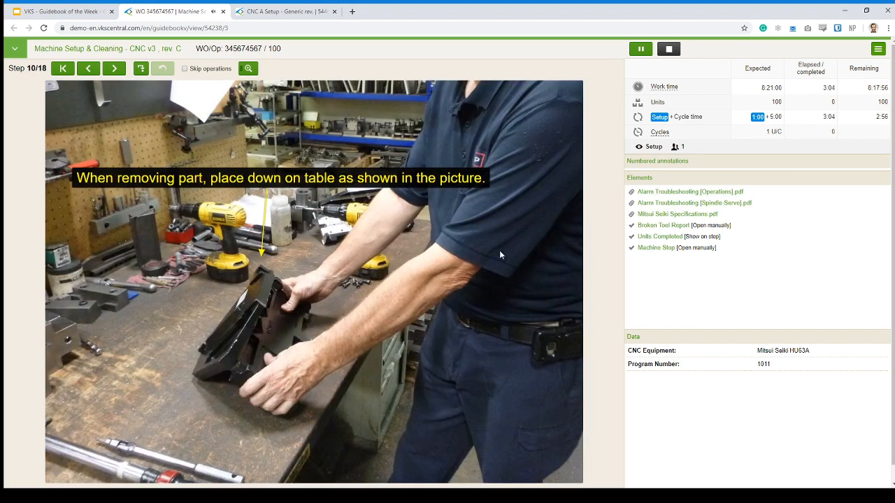
pyautogui.click(114, 68)
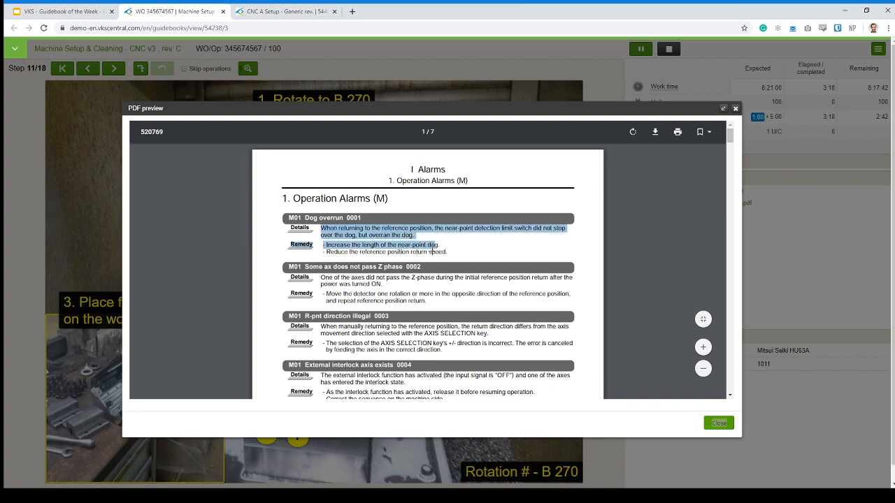
pyautogui.scroll(-3)
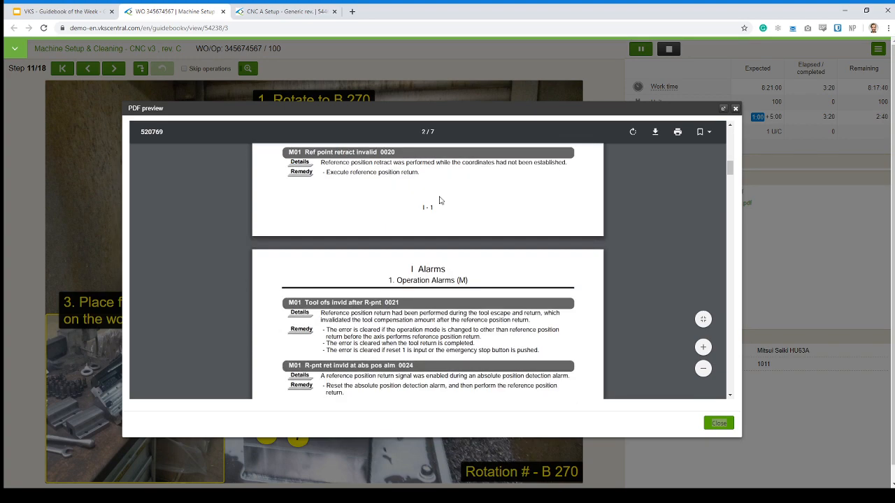
pyautogui.scroll(-3)
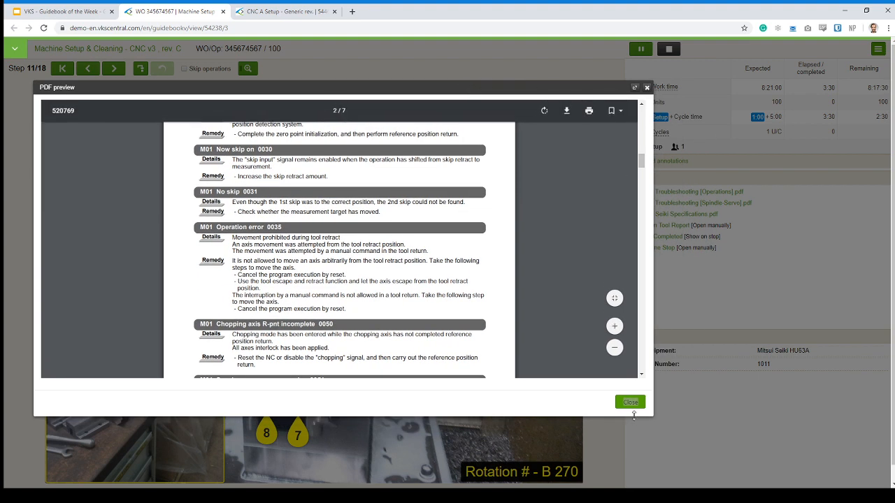
pyautogui.click(630, 401)
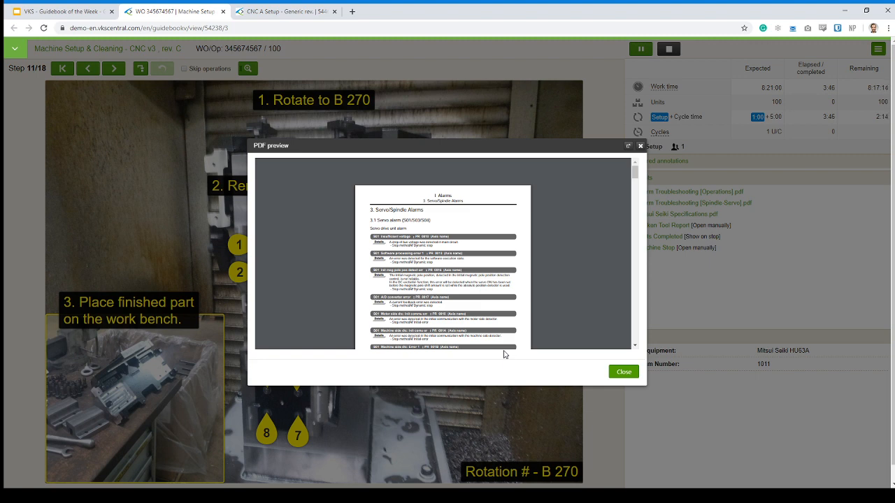
pyautogui.click(623, 371)
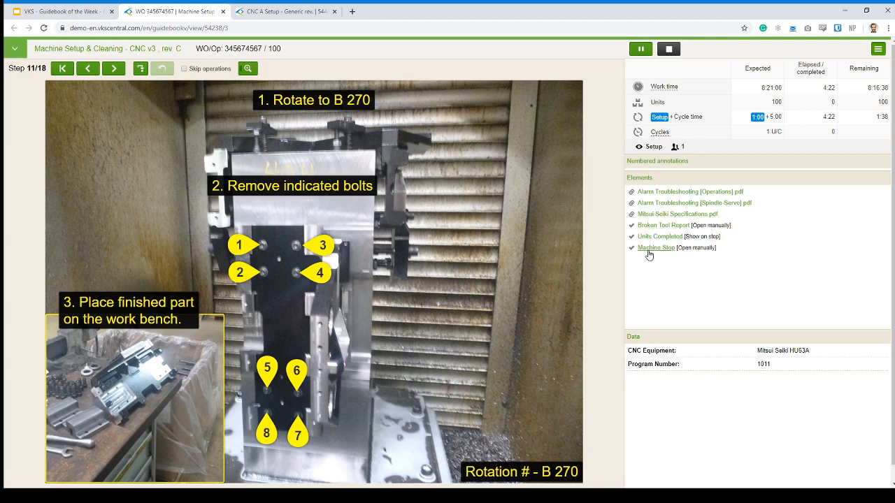
pyautogui.moveTo(656, 248)
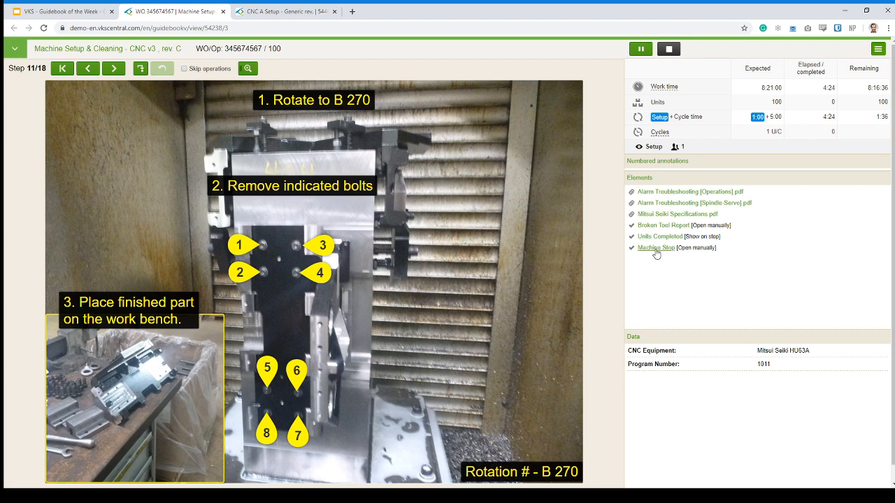
pyautogui.moveTo(524, 276)
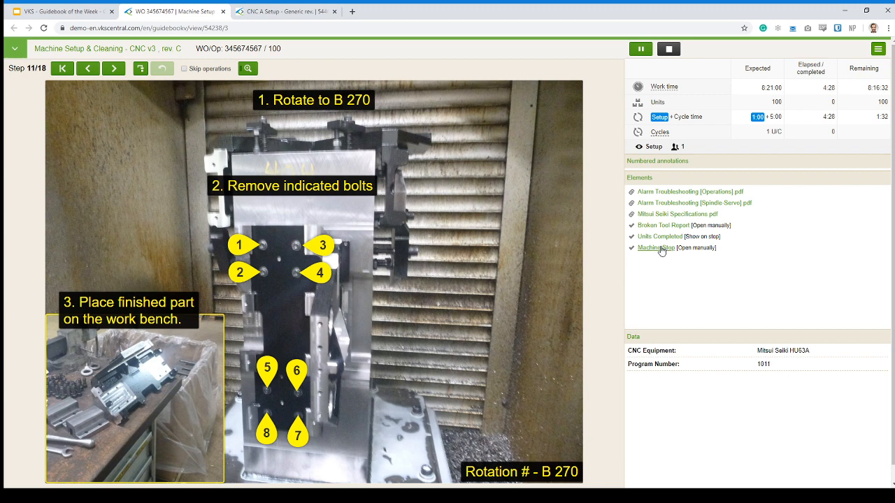
# Report a machine stop with alarm type Stop Code and code E8375.
pyautogui.click(655, 247)
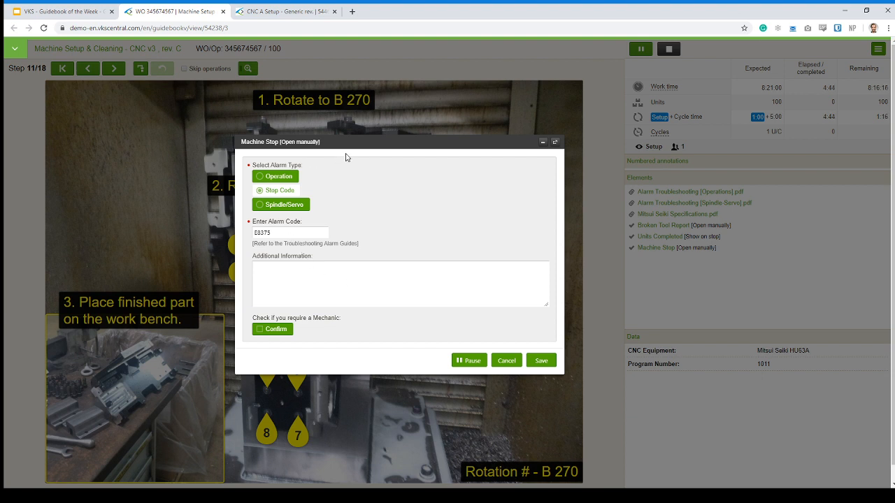
pyautogui.moveTo(335, 156)
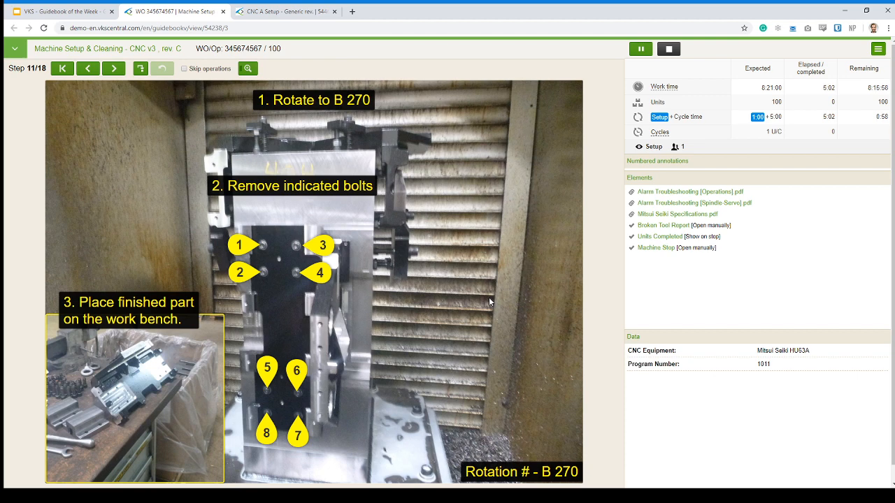
pyautogui.moveTo(643, 252)
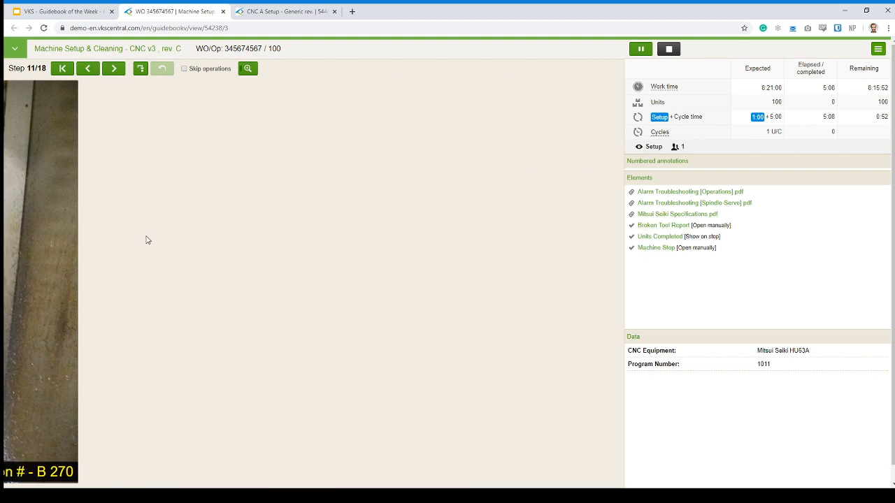
# Advance to step 13 on tightening the five bolts and open a blank Broken Tool Report.
pyautogui.click(114, 68)
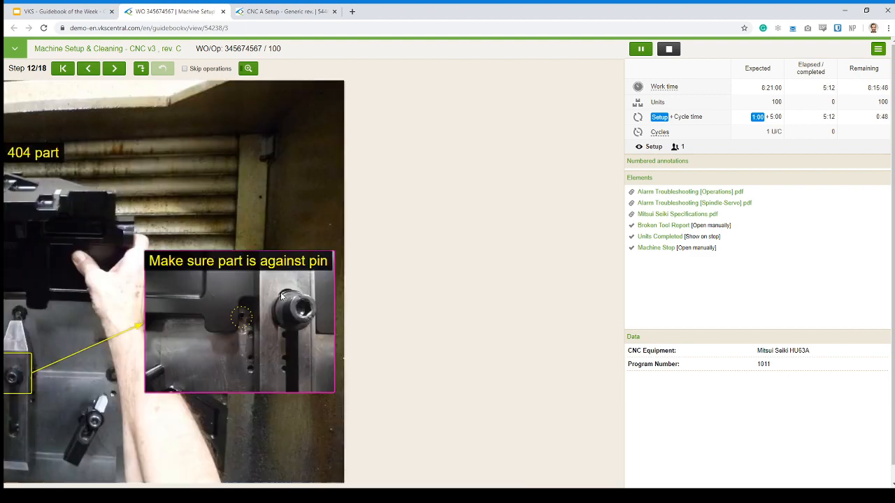
pyautogui.click(114, 67)
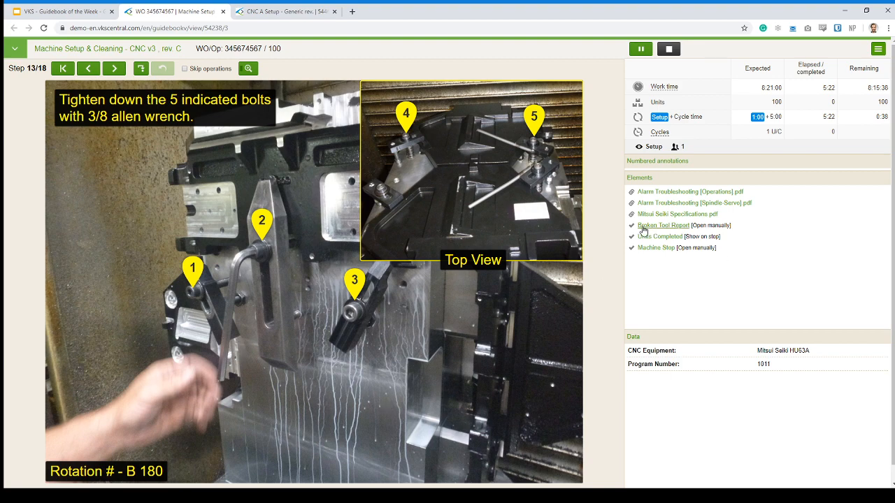
pyautogui.click(662, 225)
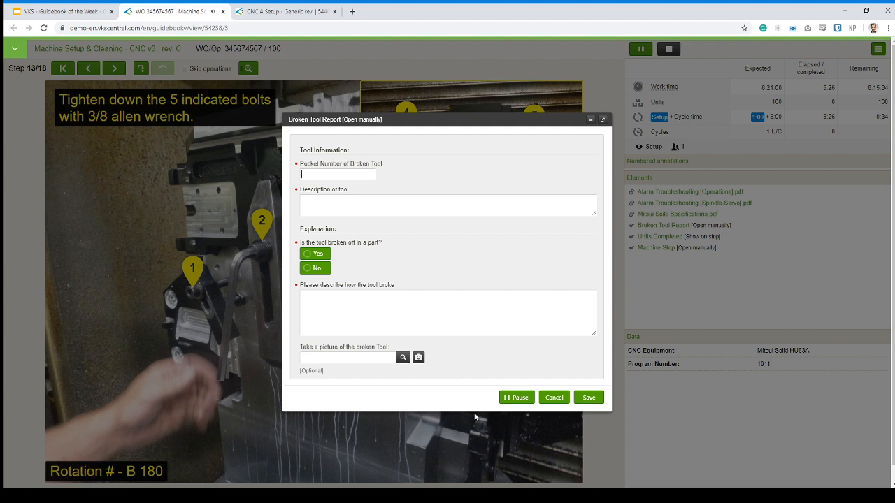
# Choose 'No' for 'Is the tool broken off in a part?' on the Broken Tool Report.
pyautogui.doubleClick(323, 164)
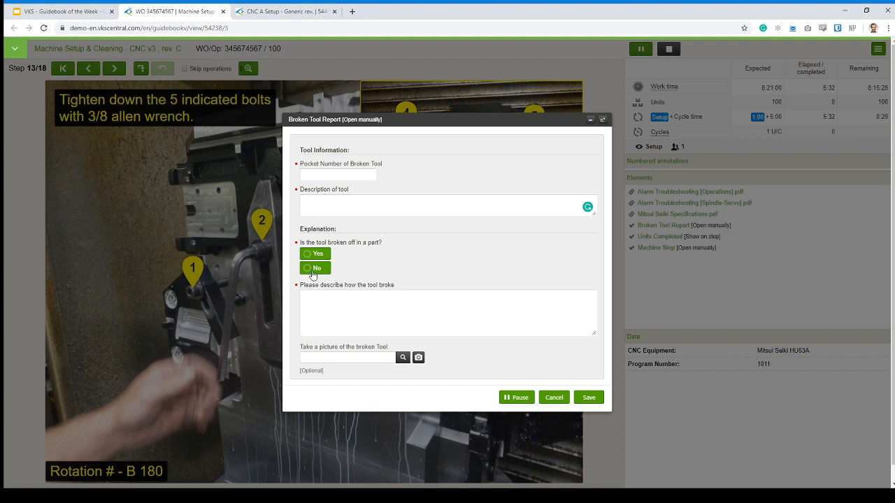
pyautogui.click(316, 253)
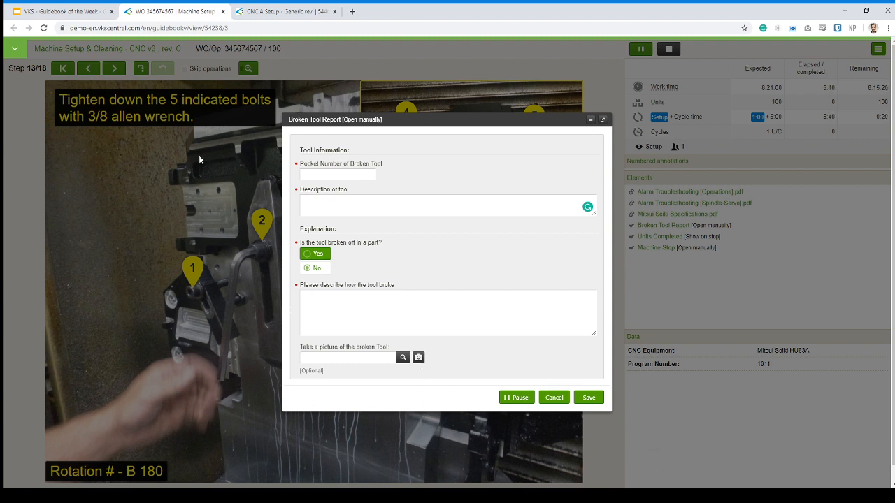
pyautogui.moveTo(566, 454)
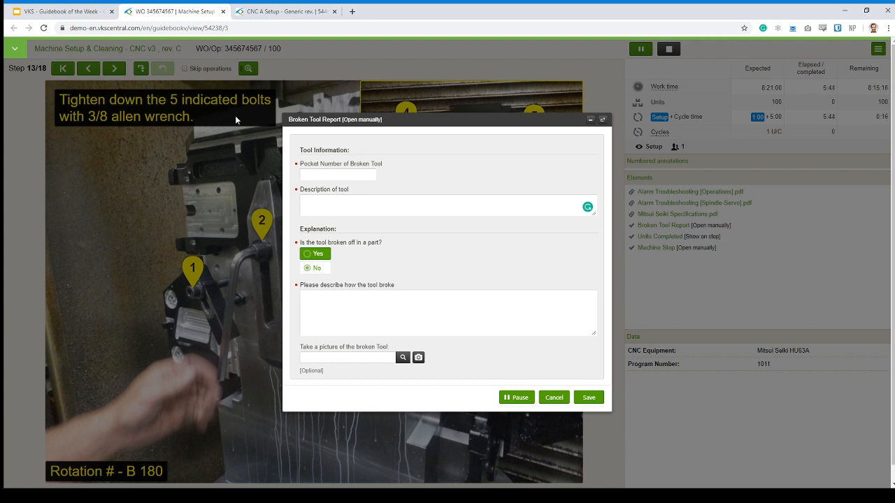
pyautogui.moveTo(611, 418)
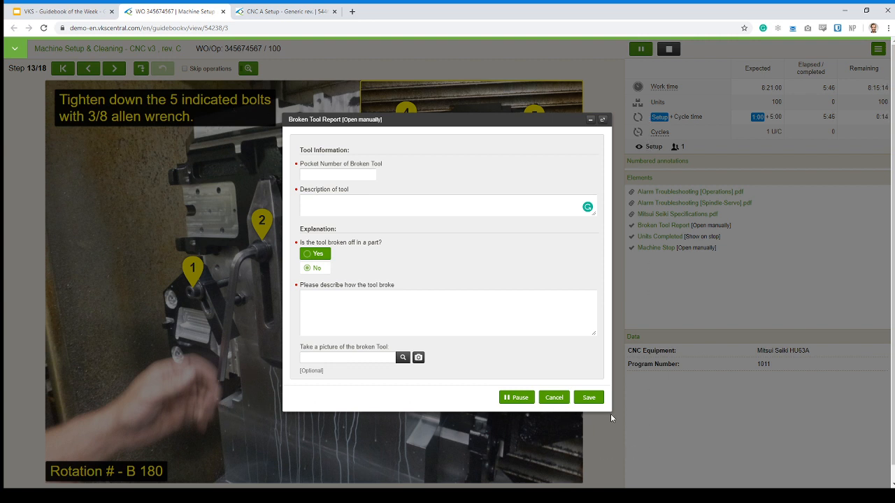
pyautogui.moveTo(593, 372)
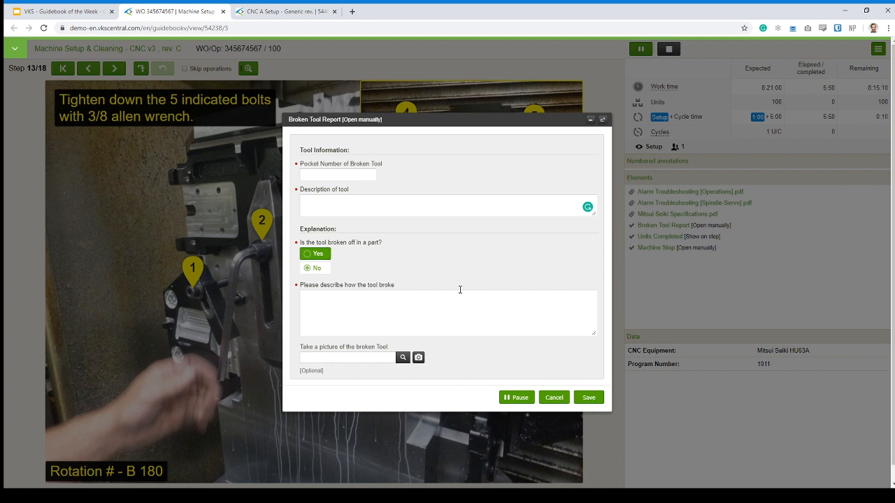
pyautogui.moveTo(246, 430)
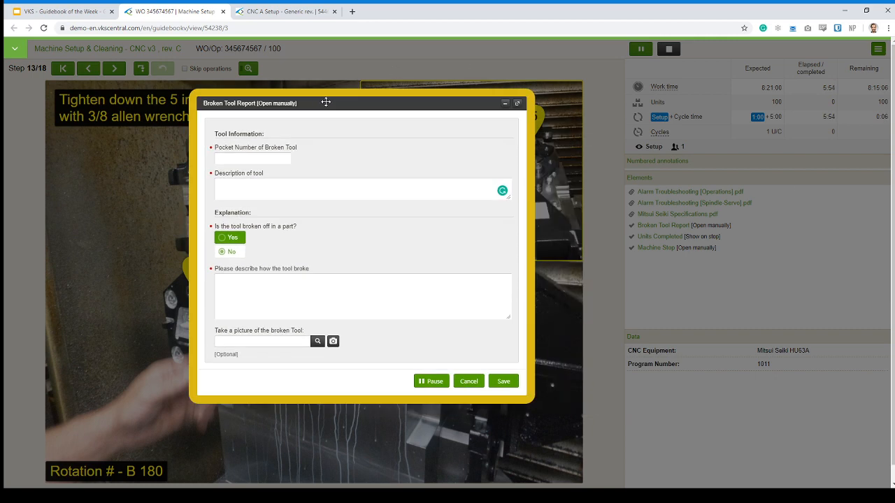
# Dismiss the report and alerts, advancing past steps 14-15 into production at step 4.
pyautogui.click(469, 381)
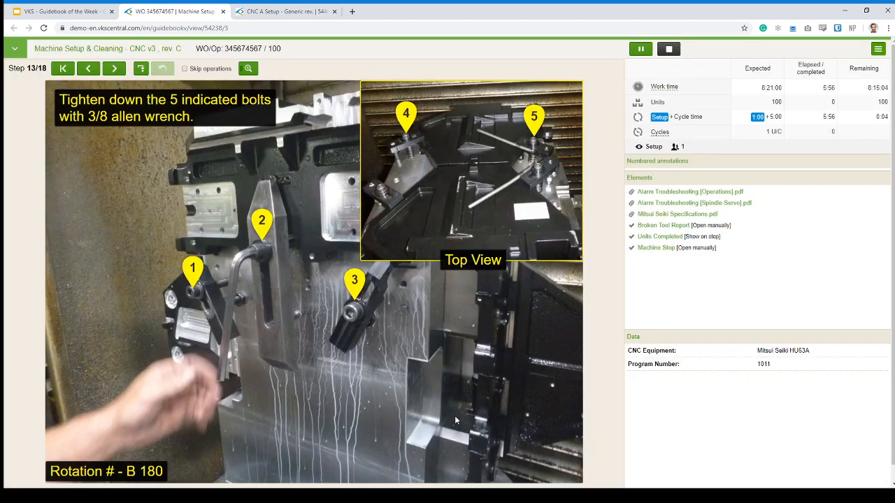
pyautogui.click(113, 67)
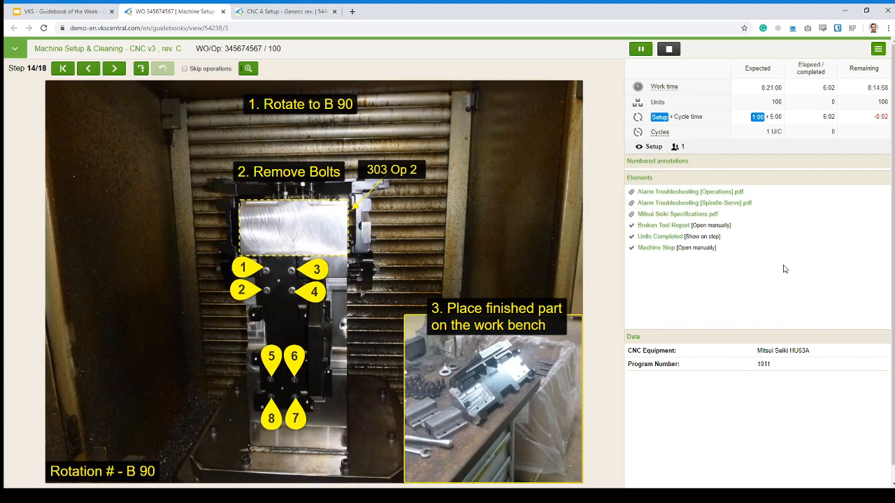
pyautogui.moveTo(577, 218)
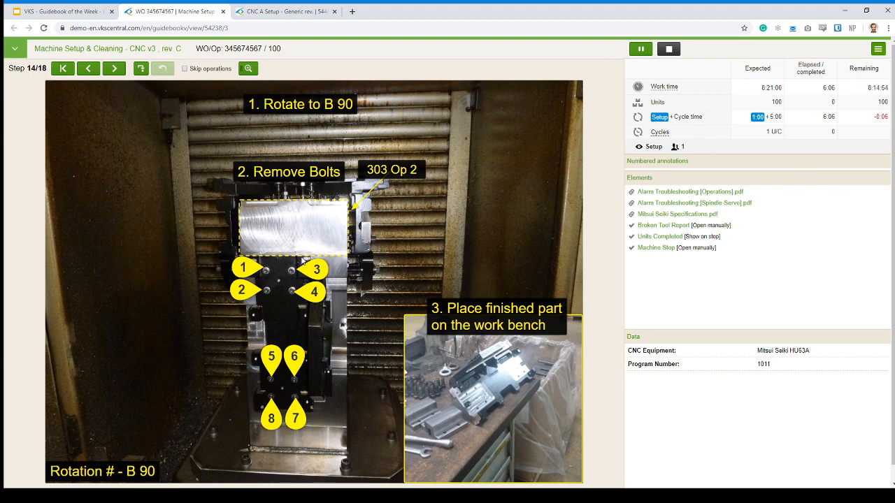
pyautogui.click(113, 68)
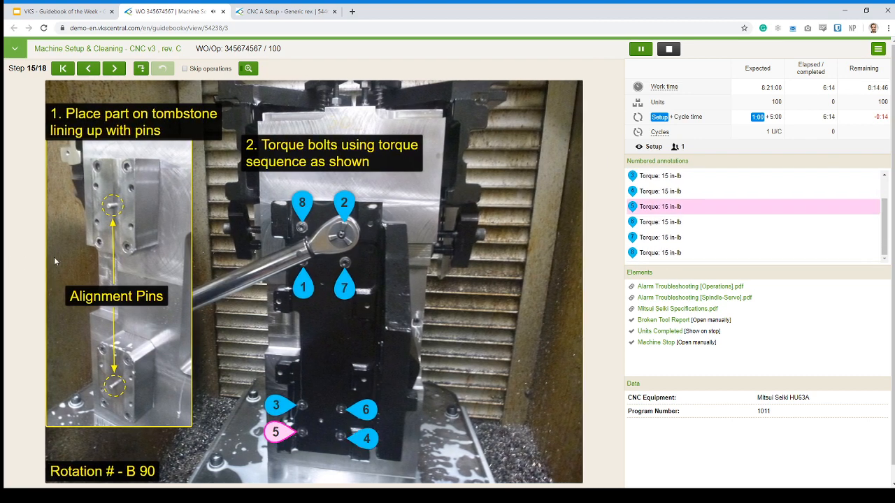
pyautogui.click(344, 288)
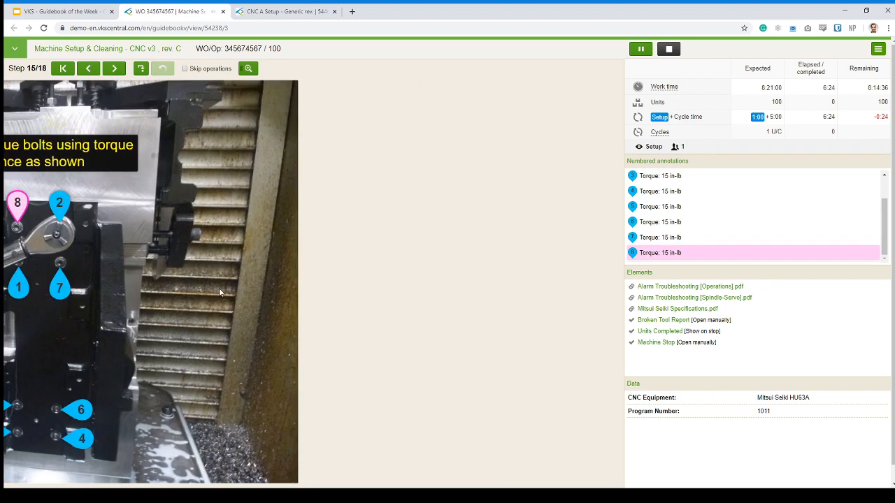
pyautogui.click(114, 69)
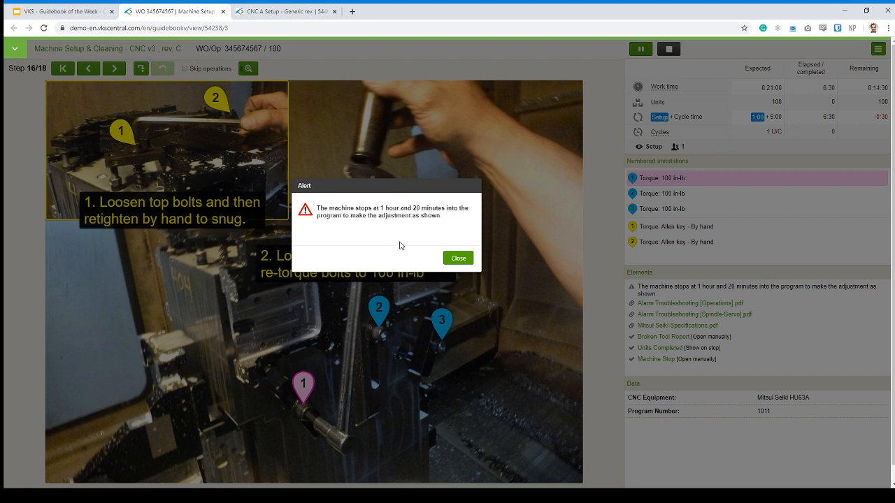
pyautogui.click(458, 258)
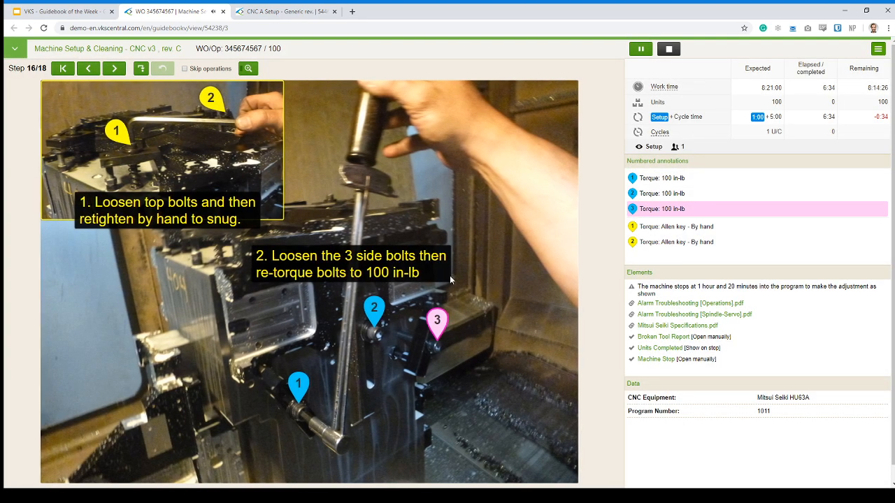
pyautogui.click(114, 68)
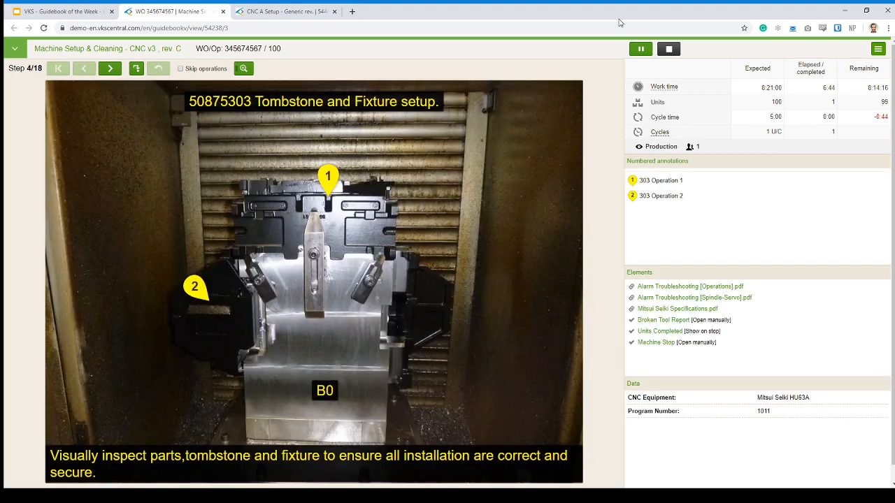
# Stop the session via 'I completed this job' and save 100 units completed.
pyautogui.click(110, 68)
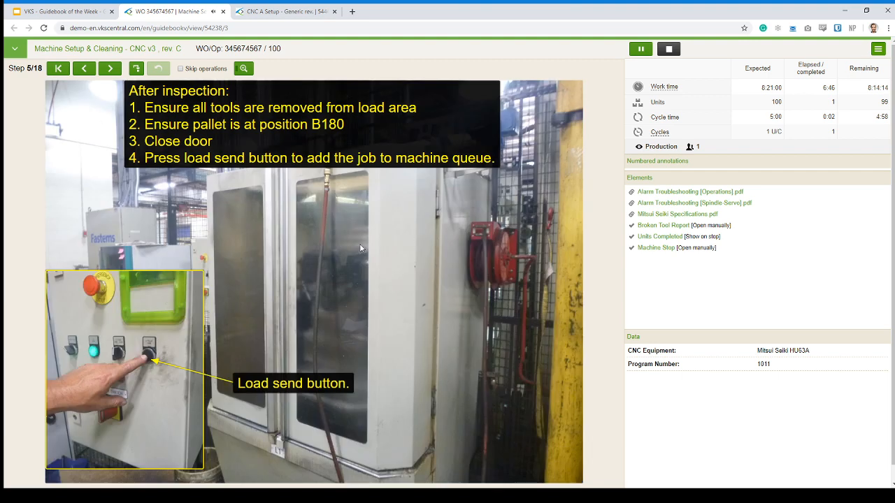
pyautogui.moveTo(542, 125)
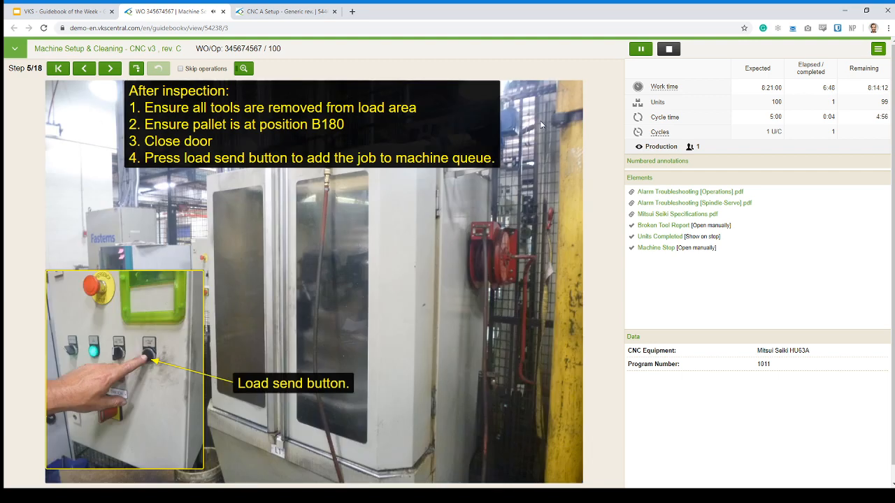
pyautogui.click(669, 48)
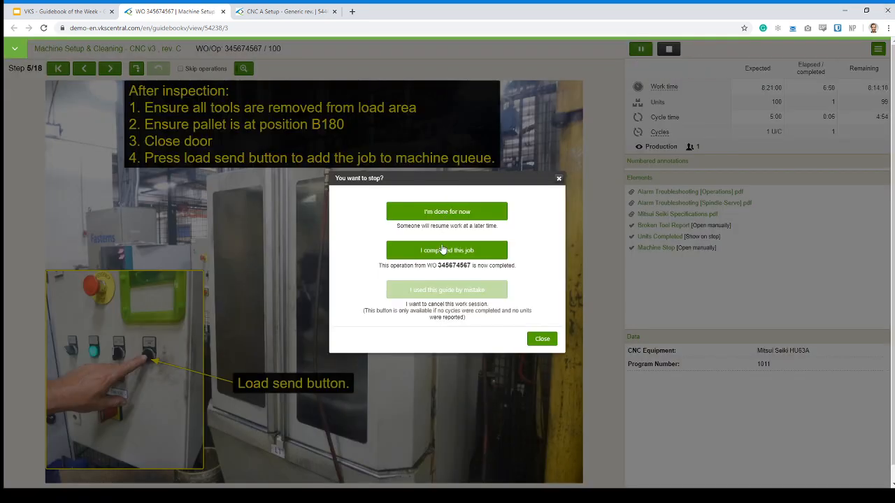
pyautogui.click(447, 250)
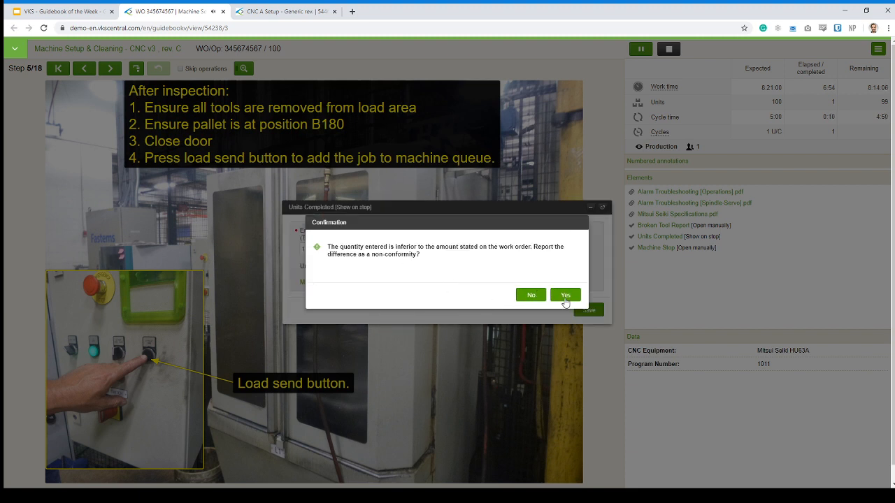
pyautogui.click(565, 294)
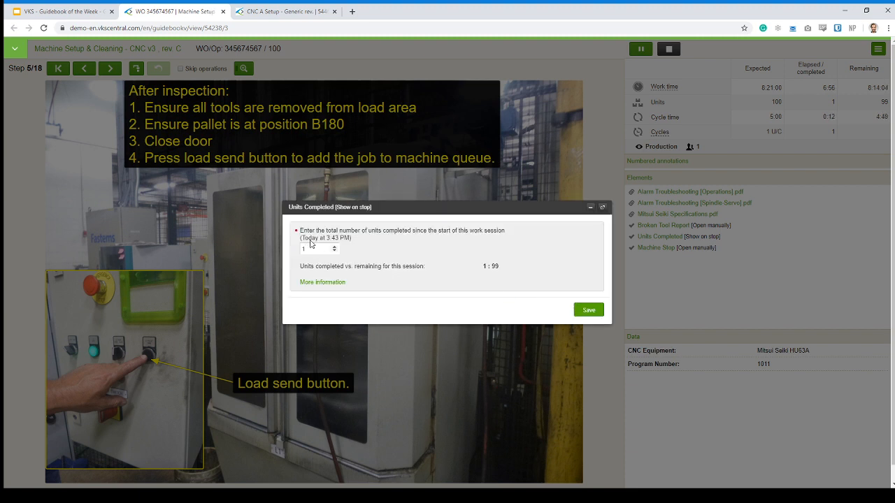
pyautogui.write('00')
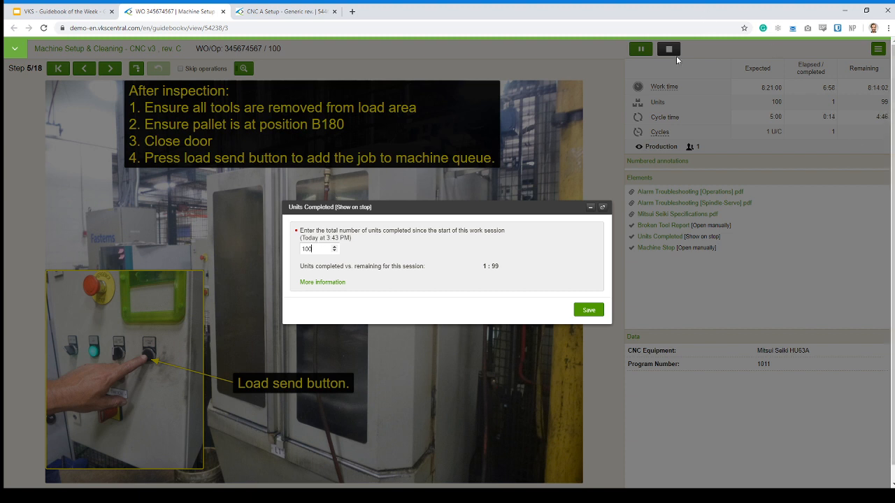
pyautogui.click(588, 310)
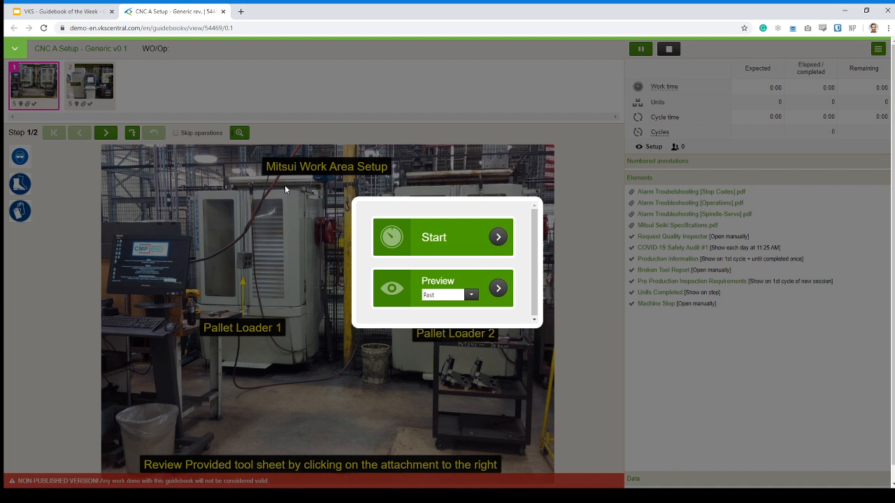
pyautogui.moveTo(180, 129)
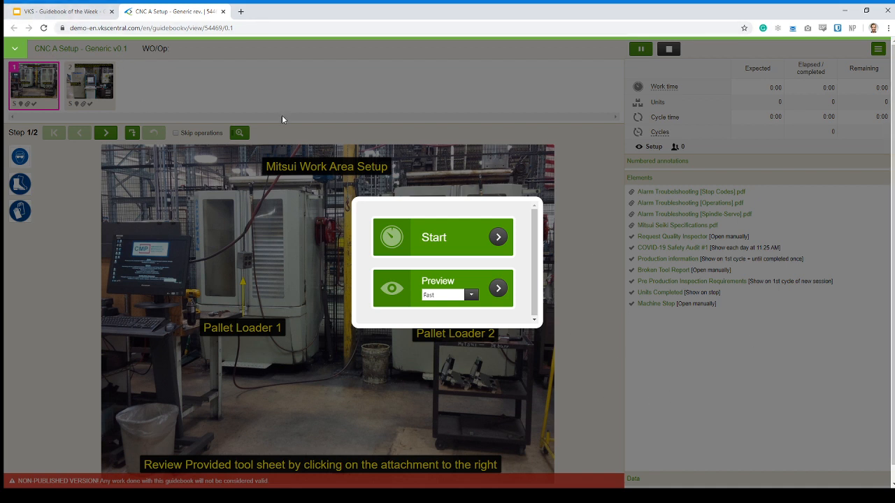
pyautogui.moveTo(304, 124)
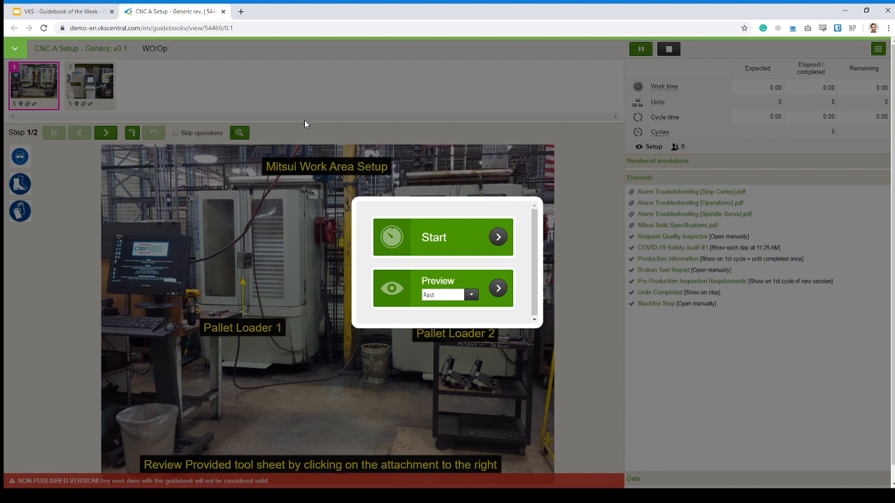
pyautogui.moveTo(223, 243)
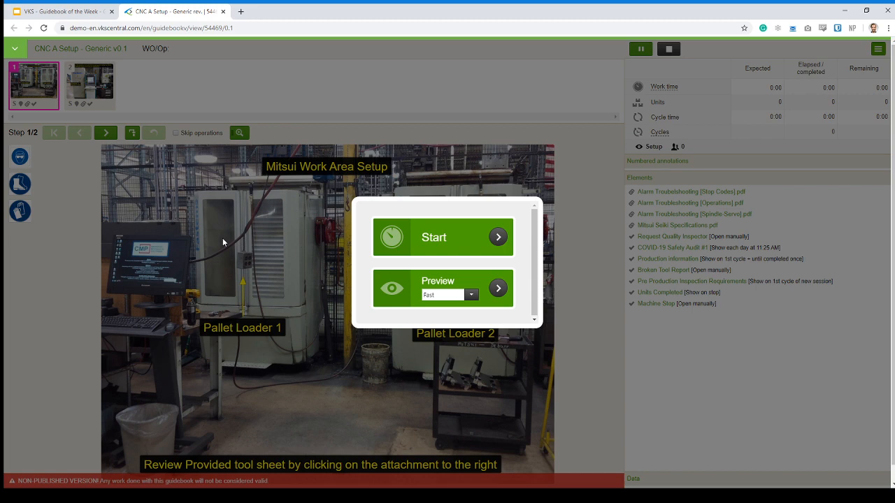
pyautogui.moveTo(295, 82)
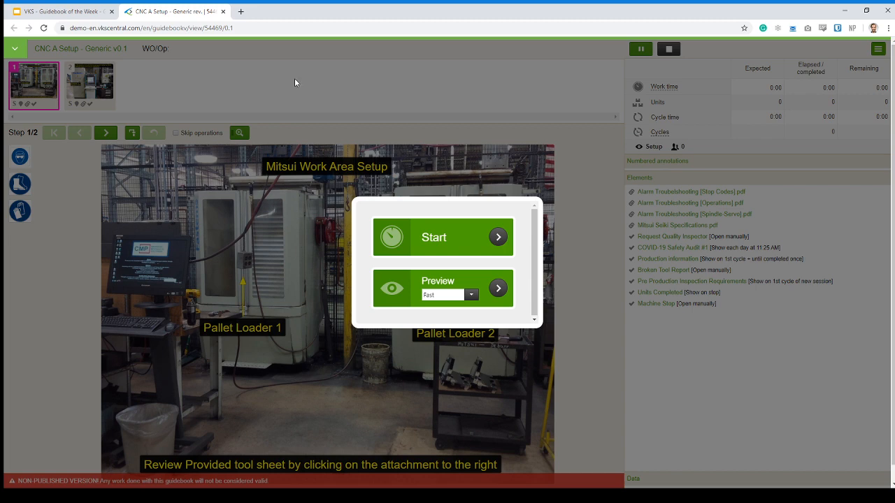
pyautogui.moveTo(449, 238)
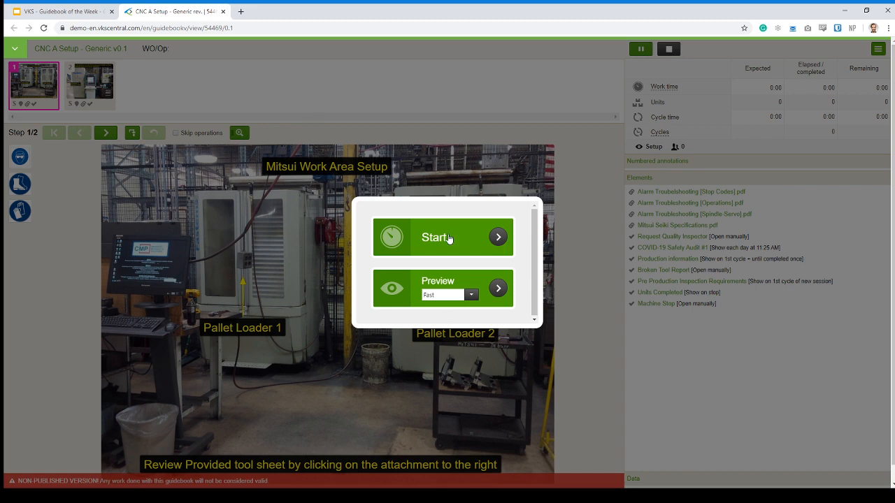
pyautogui.click(442, 236)
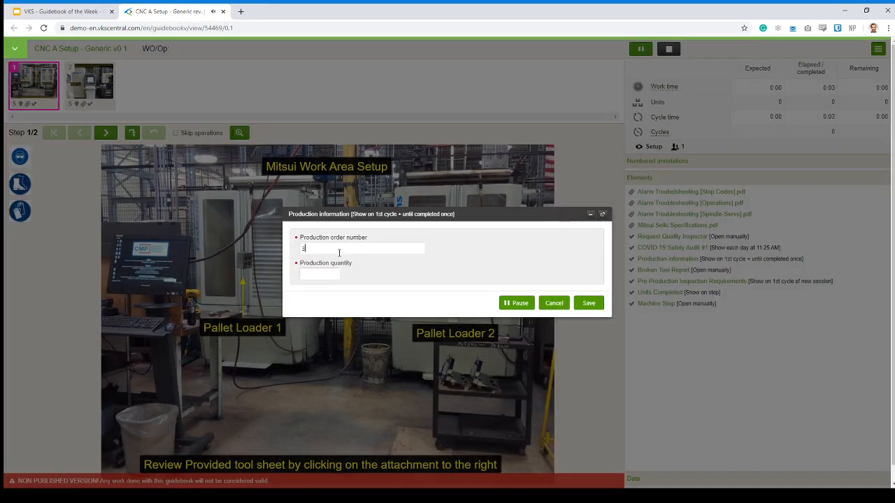
pyautogui.click(588, 302)
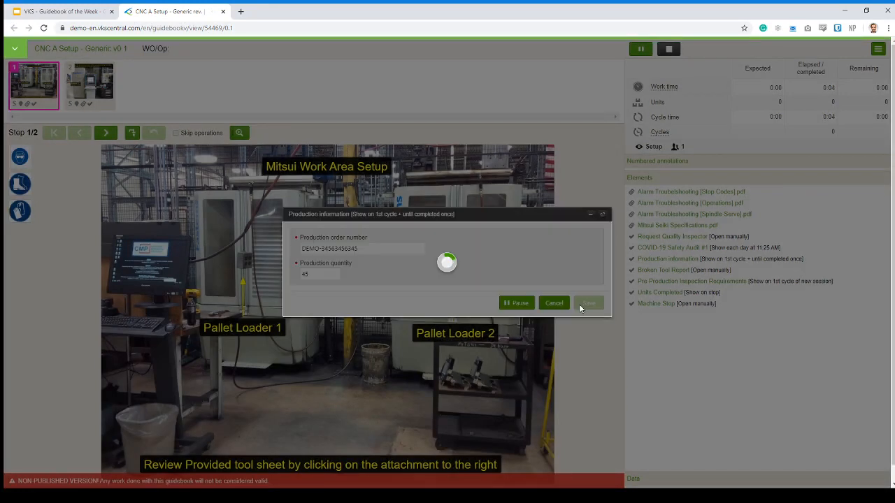
pyautogui.click(588, 302)
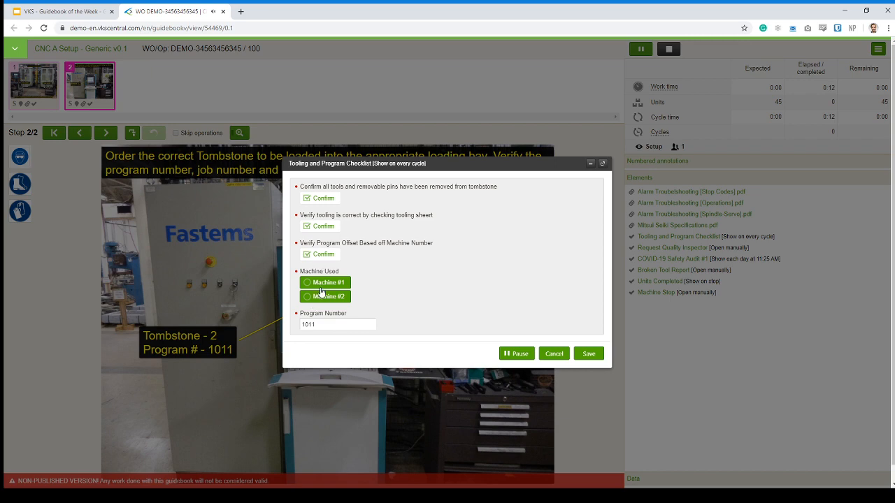
pyautogui.click(307, 296)
pyautogui.write('3254')
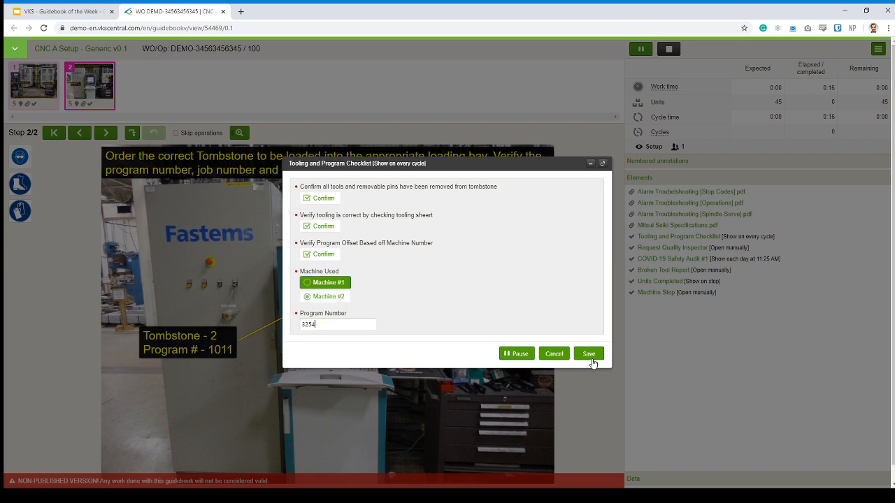
pyautogui.click(588, 353)
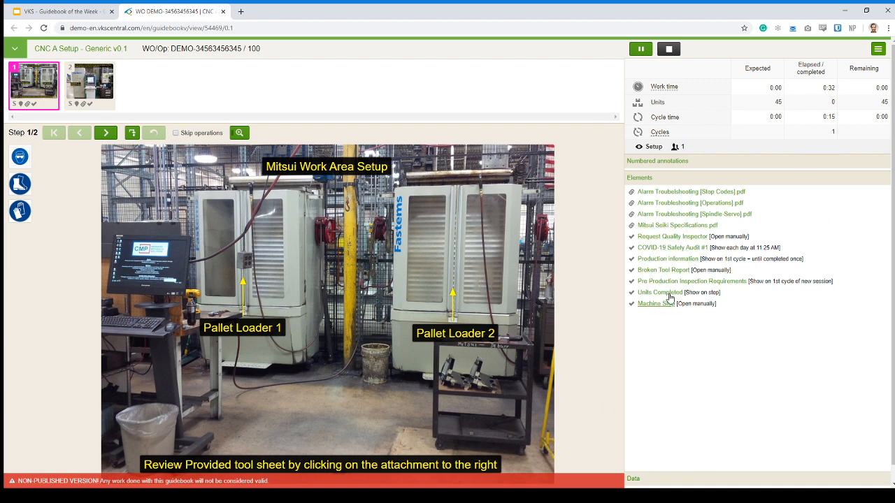
# Cancel the Request Quality Inspector form and return to the Guidebook of the Week slides.
pyautogui.click(672, 236)
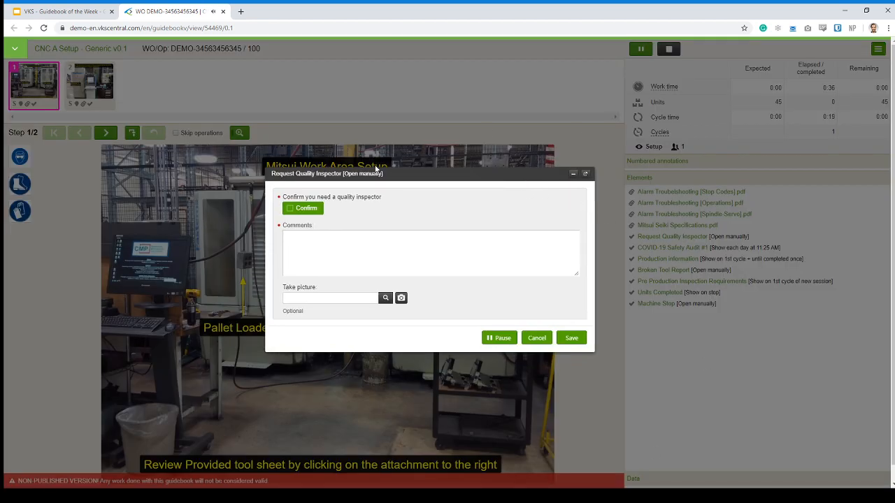
pyautogui.moveTo(530, 328)
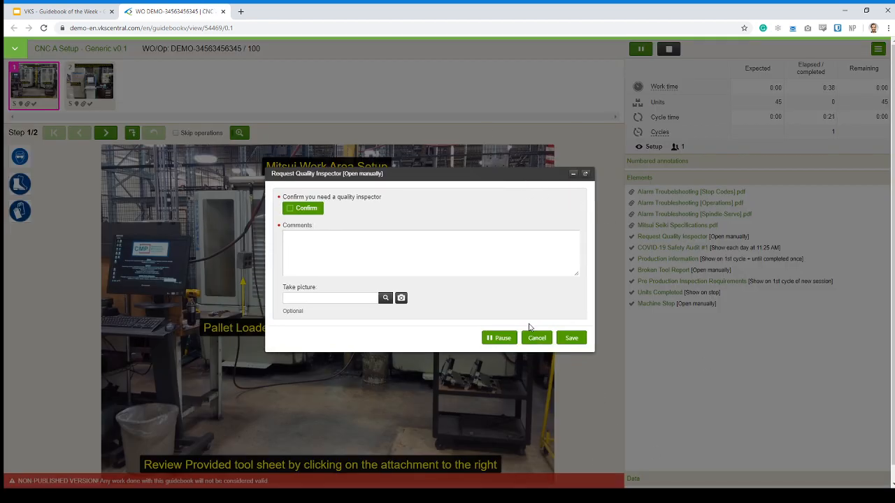
pyautogui.click(536, 338)
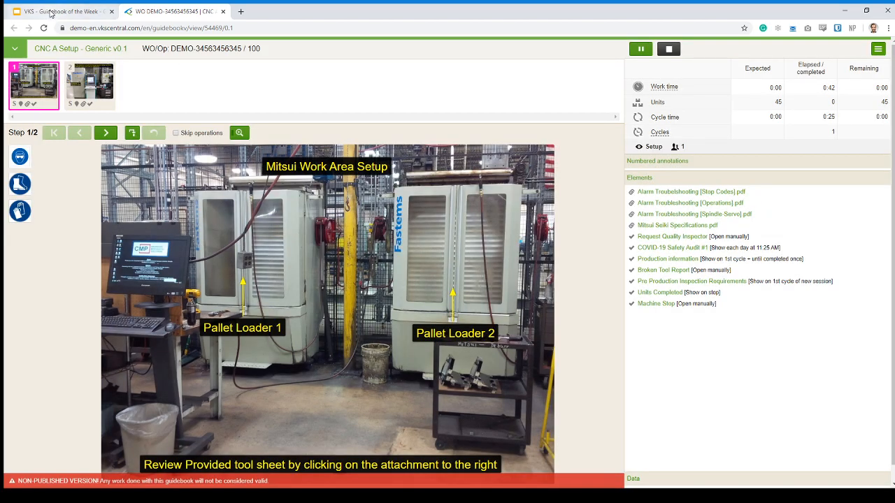
pyautogui.click(63, 11)
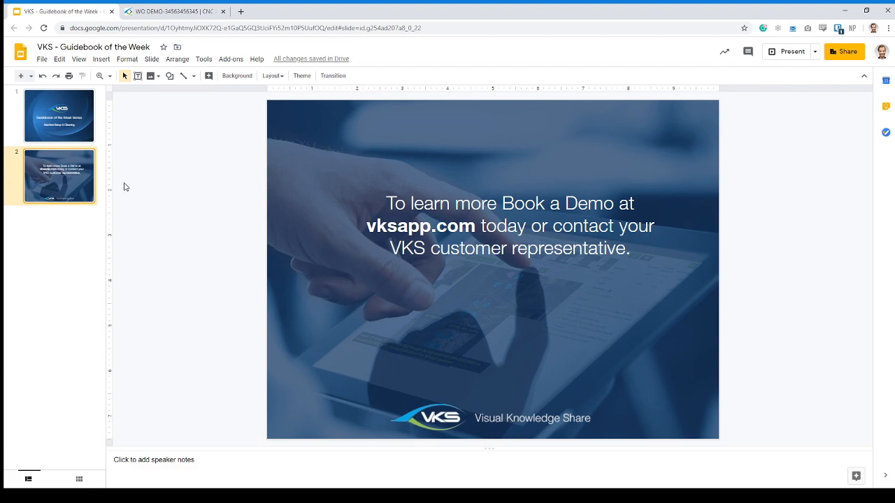